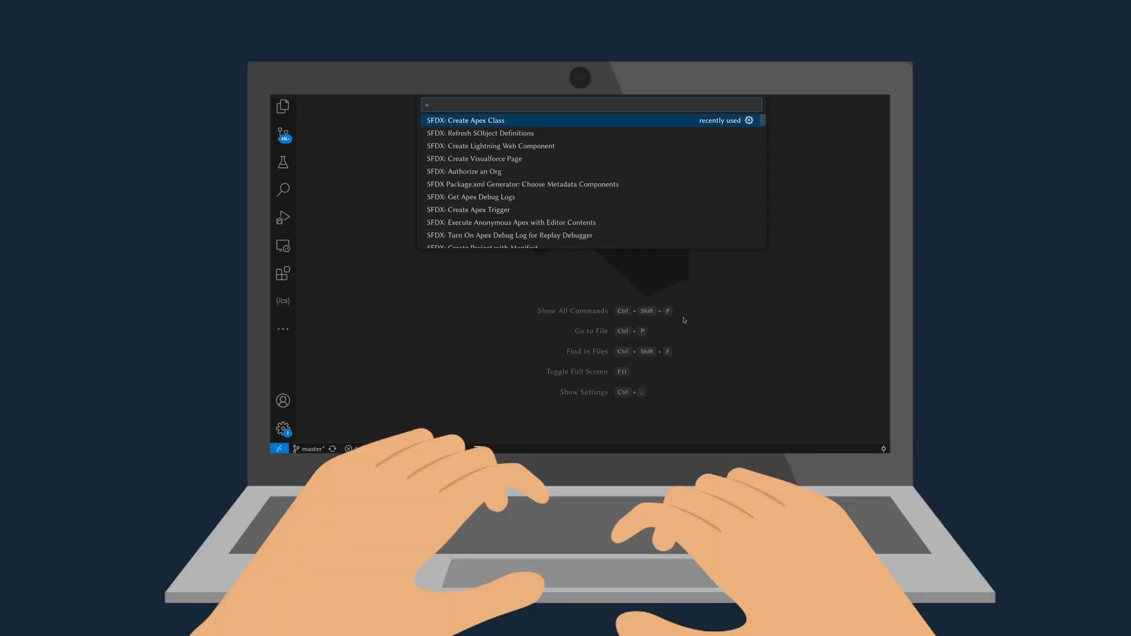
# Filter the Setup menu via Quick Find to locate the packaging settings.
pyautogui.click(465, 120)
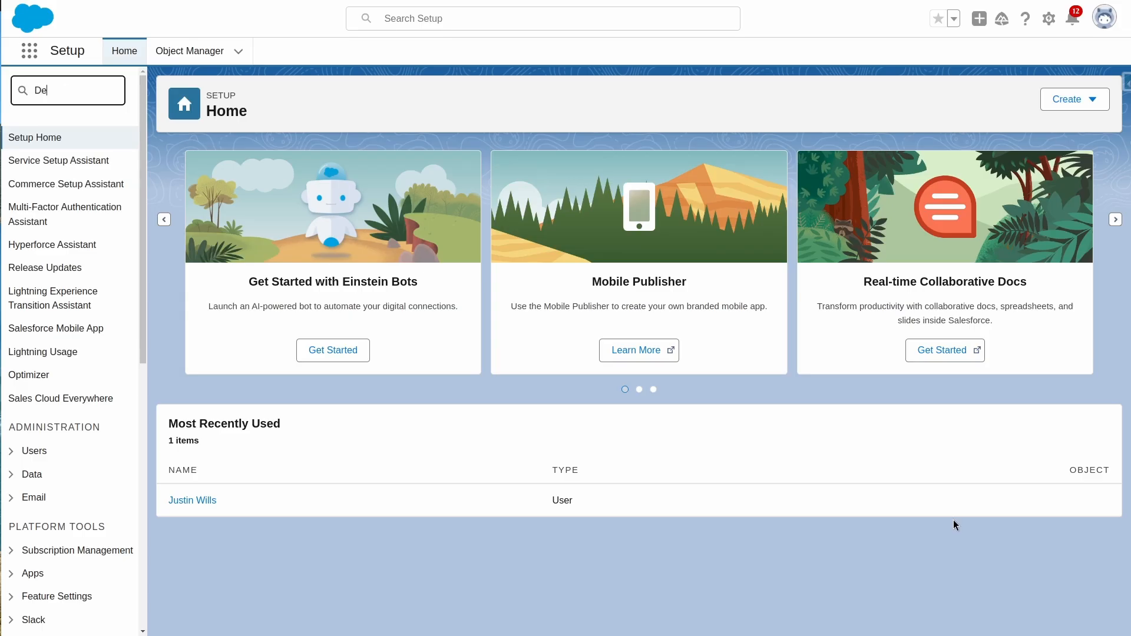
pyautogui.click(57, 160)
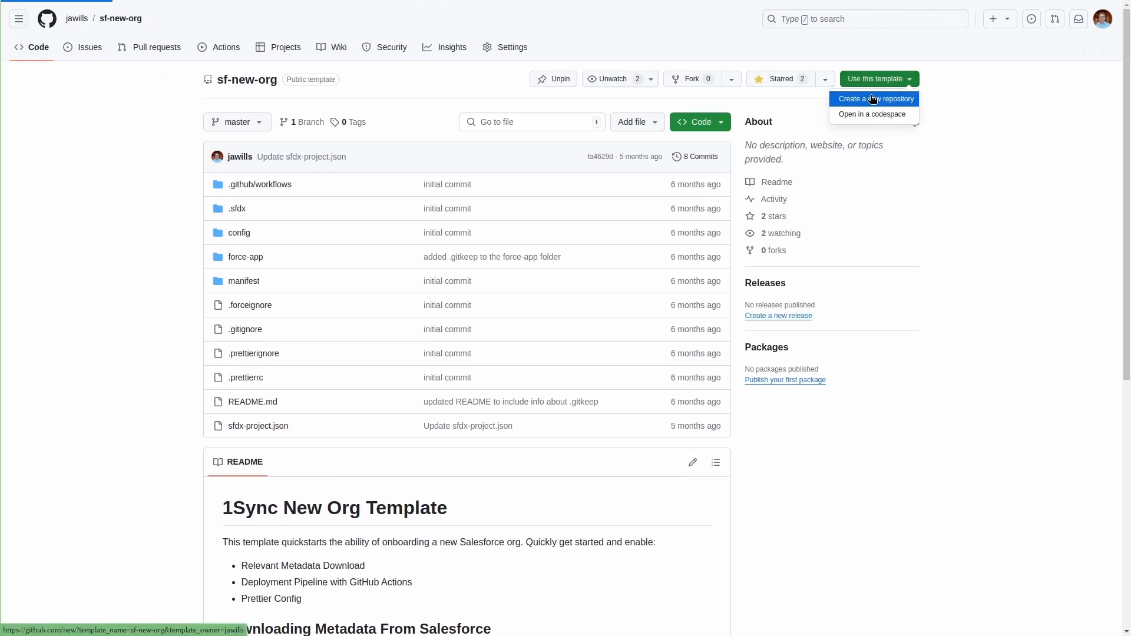
# Create a new repository named unlocked-packages-demo from the sf-new-org template.
pyautogui.click(872, 99)
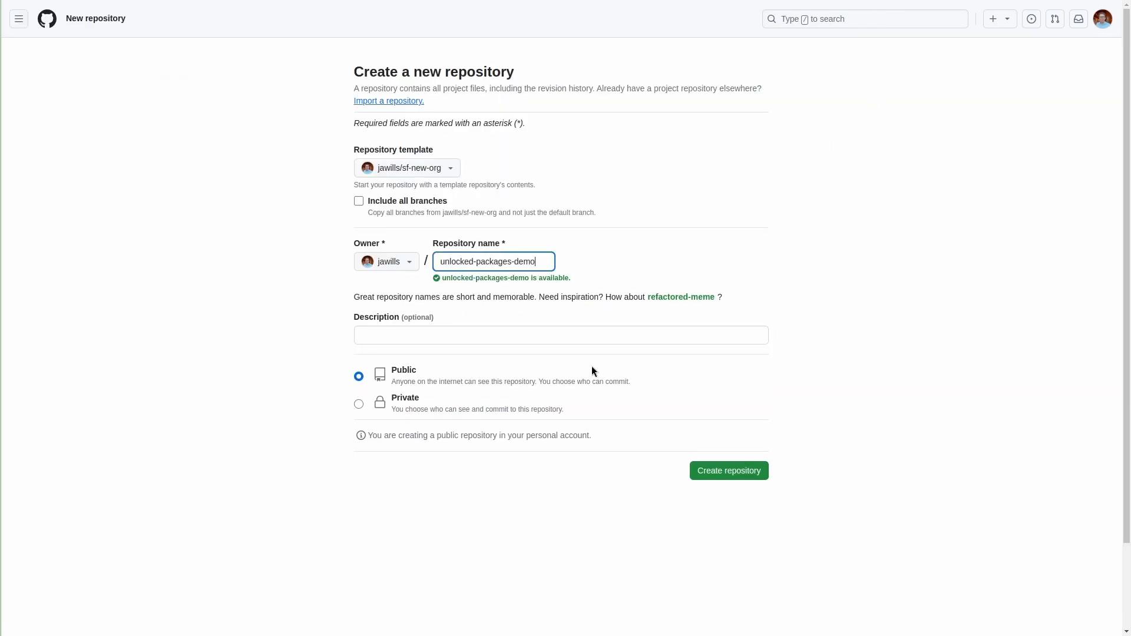
pyautogui.click(727, 470)
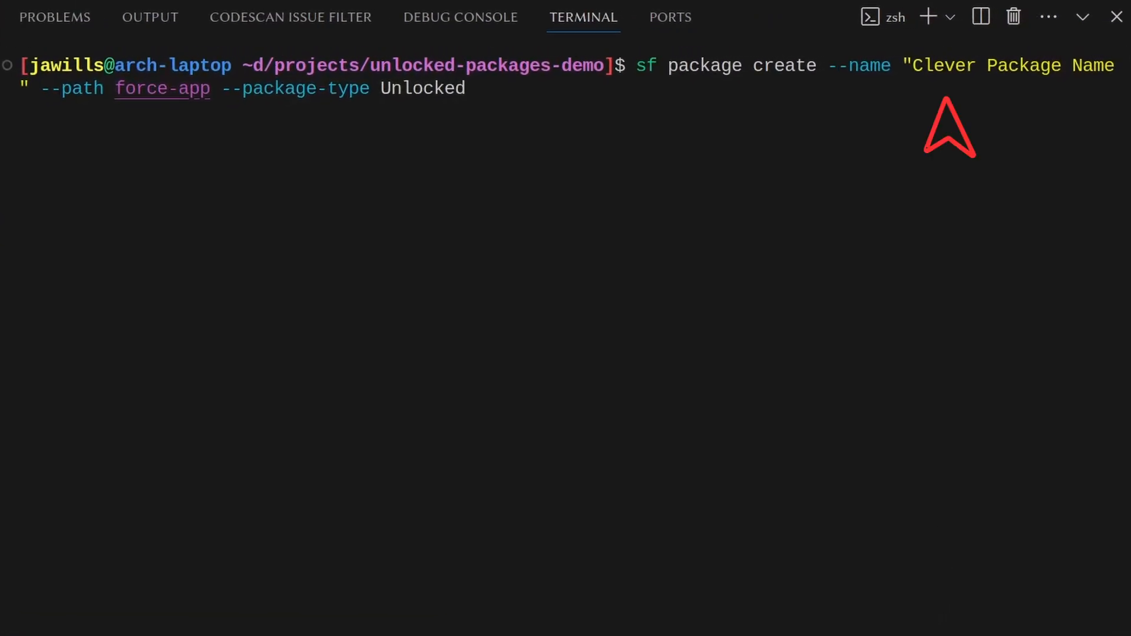
pyautogui.moveTo(110, 140)
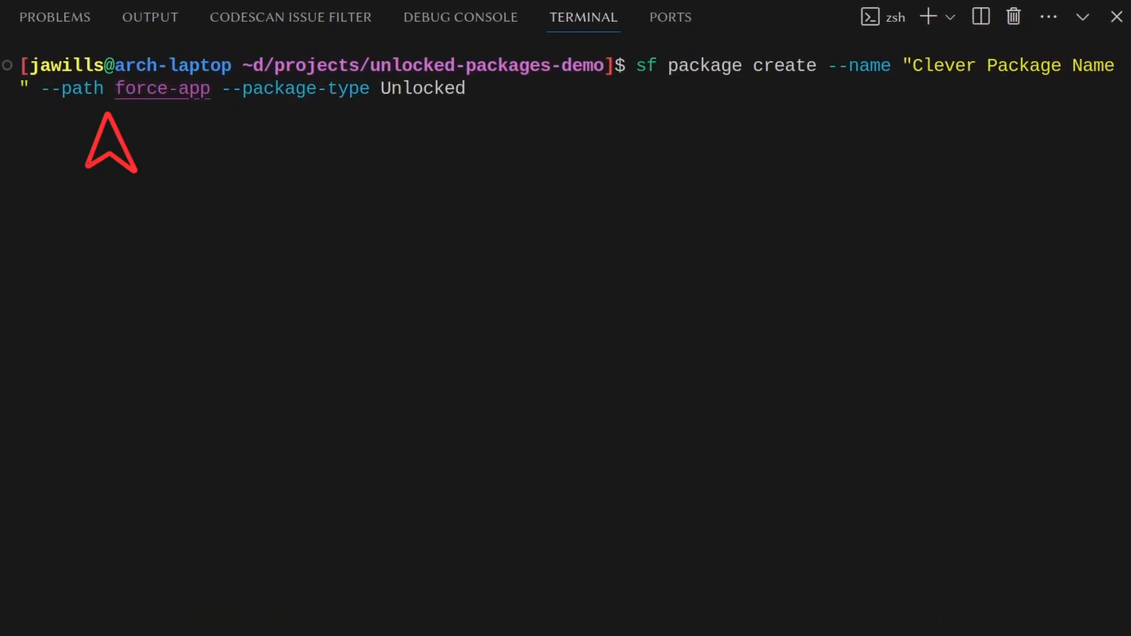
pyautogui.moveTo(343, 144)
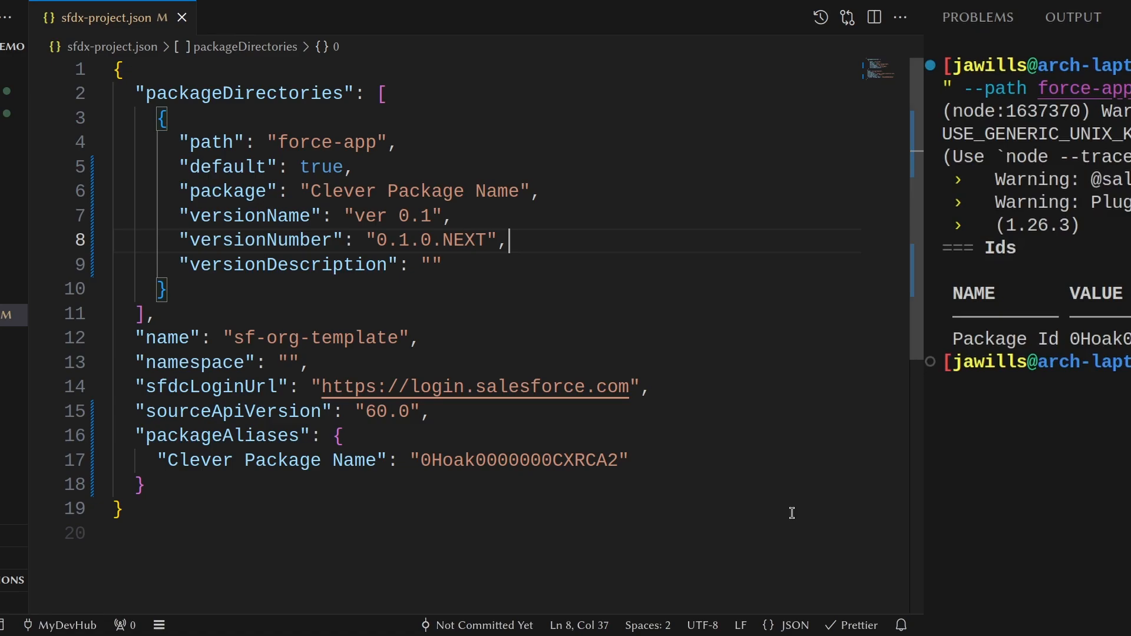
pyautogui.click(25, 23)
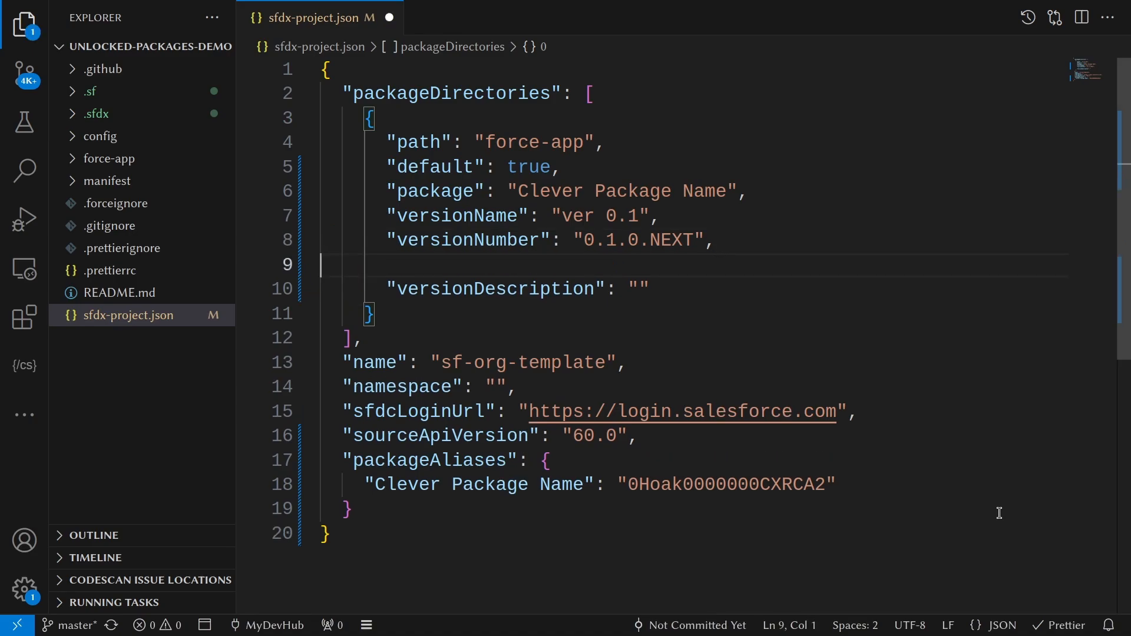
pyautogui.write('"releaseNotesUrl": "https://github.com/jawills/unlocked-packages-demo",')
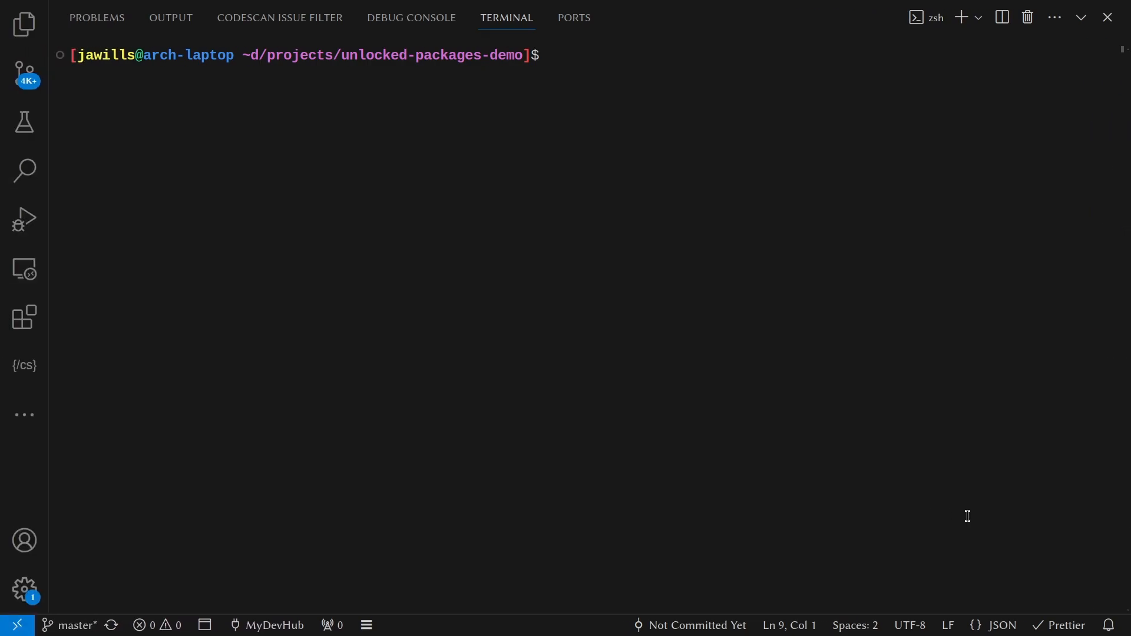
# Run sf org create scratch --edition developer --alias scratch-org, then clear the terminal.
pyautogui.write('sf org create scratch --edition developer --alias scratch-org')
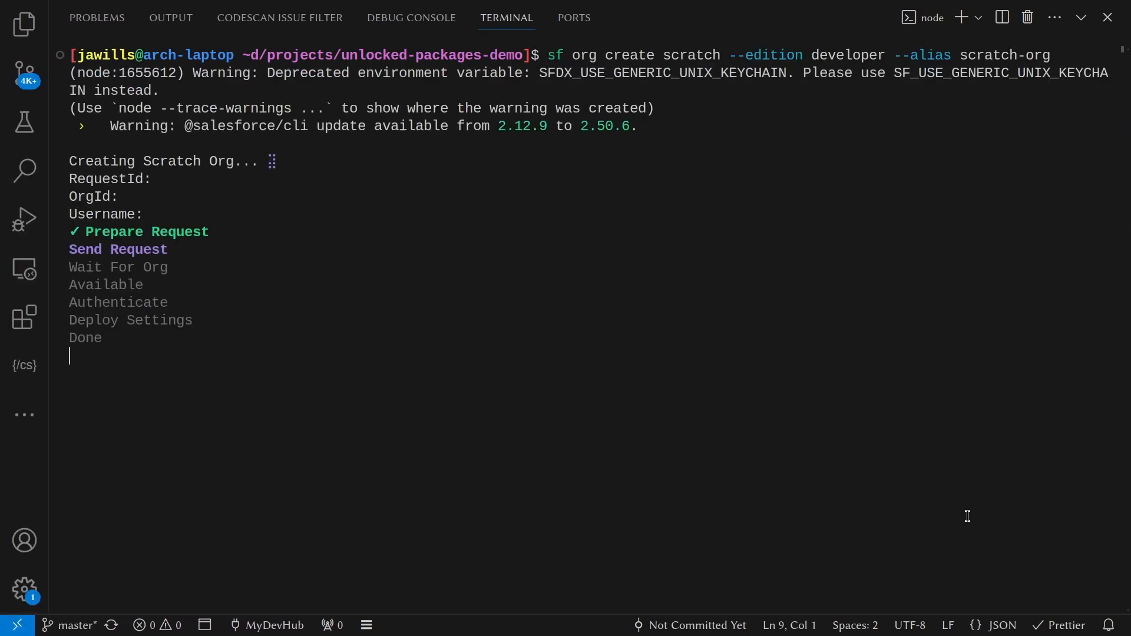
pyautogui.write('cle')
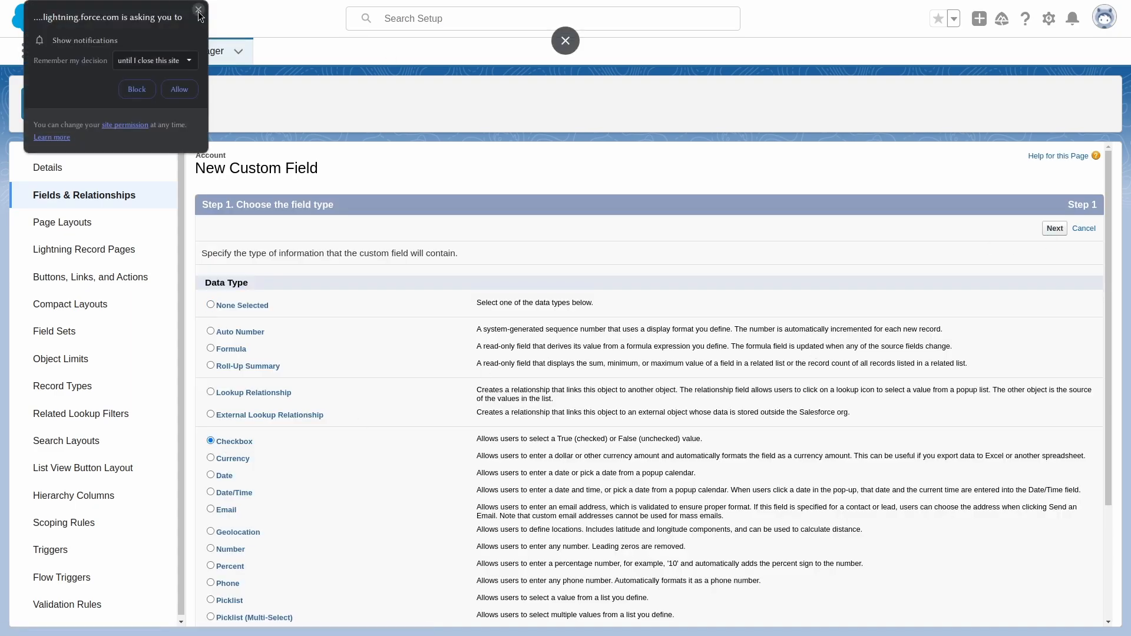
# Advance the new Account checkbox field to its details step and focus the Field Label box.
pyautogui.click(1052, 227)
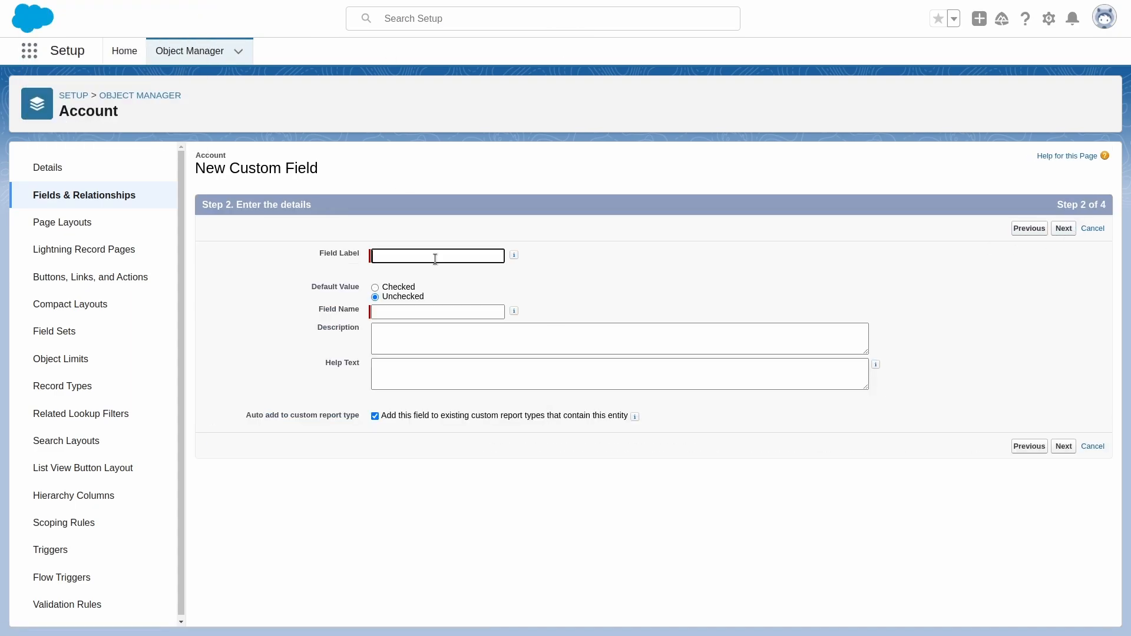
pyautogui.click(1063, 227)
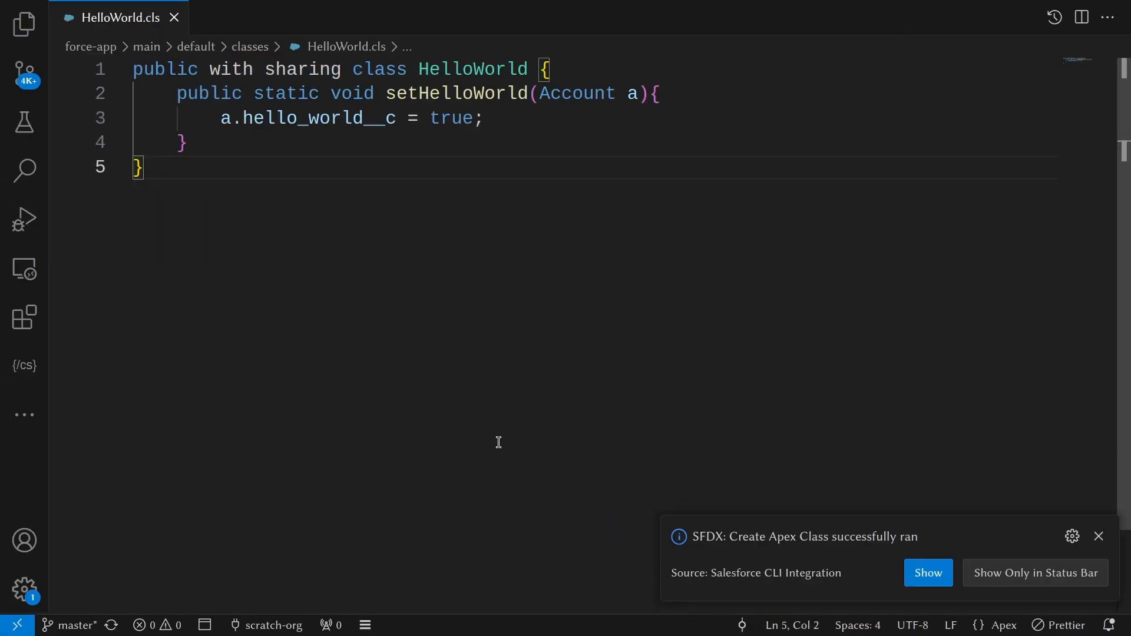
# Create HelloWorld.cls setting hello_world__c to true and a HelloWorldTest.cls test class.
pyautogui.click(271, 17)
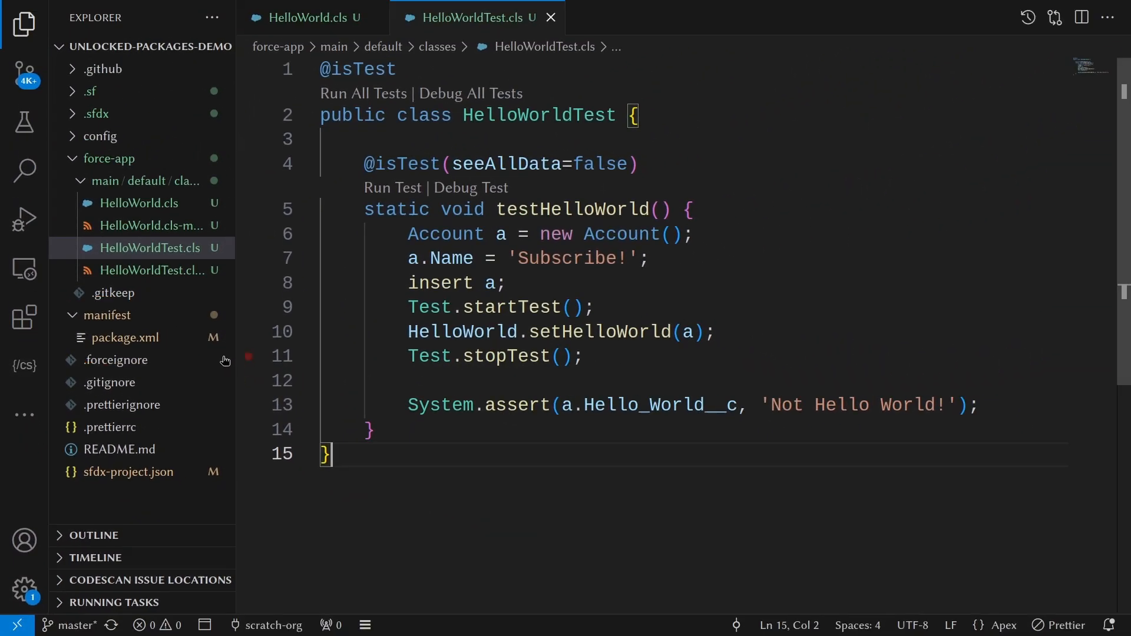
pyautogui.click(123, 337)
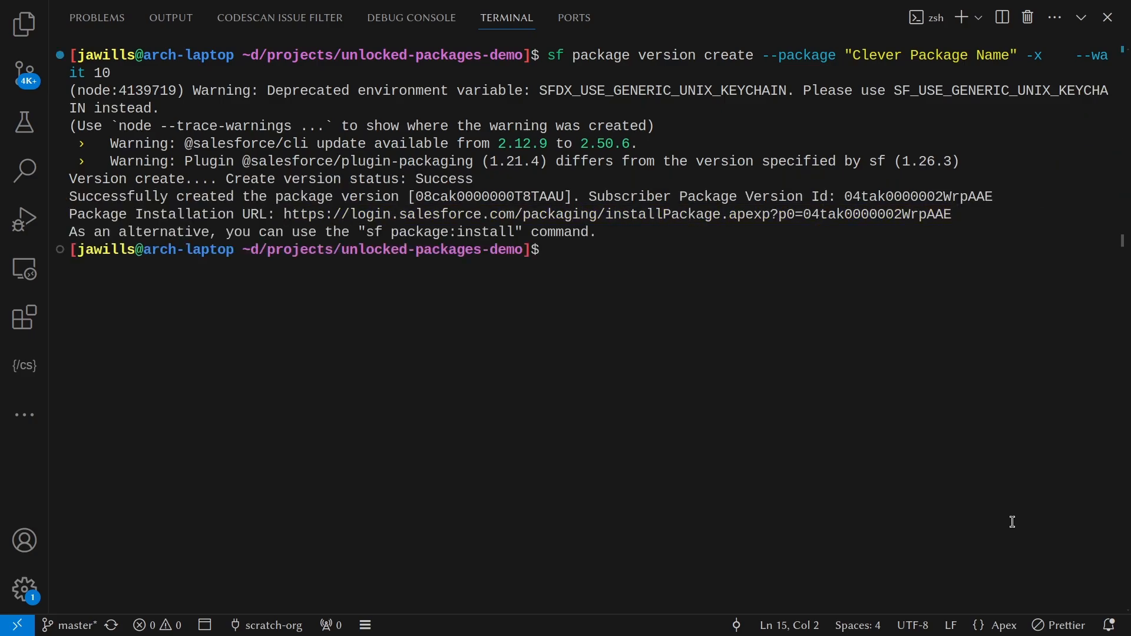
# Run sf package version create for Clever Package Name with -x and a 10-minute wait.
pyautogui.rightClick(917, 195)
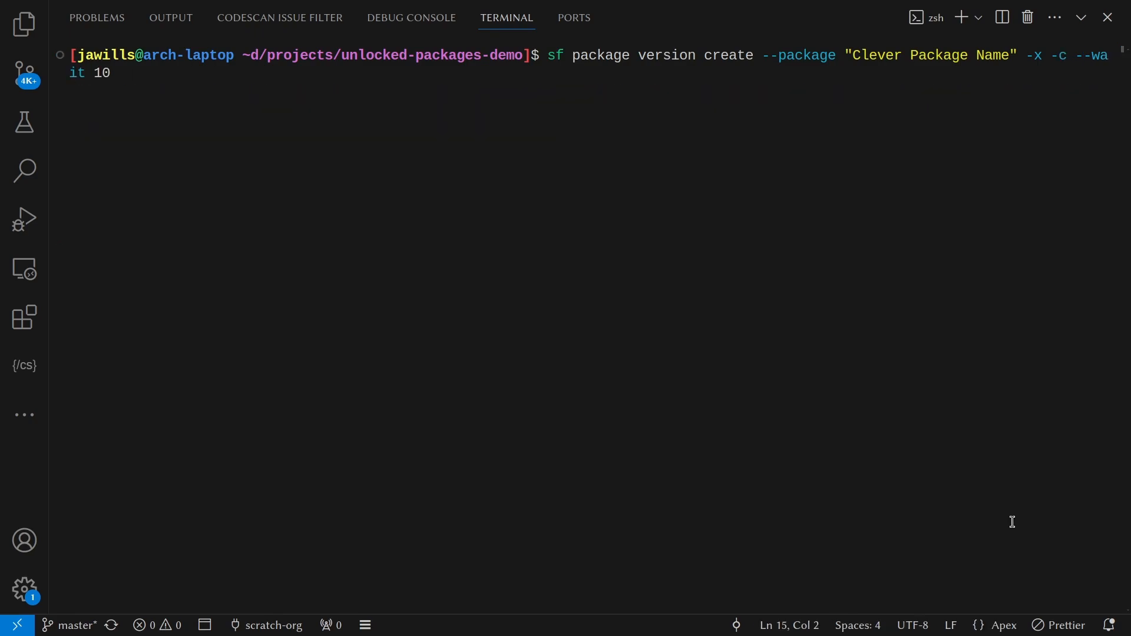
# Rebuild the version with -c code coverage, then start sf package version report for 04tak0000002WrpAAE.
pyautogui.press('Return')
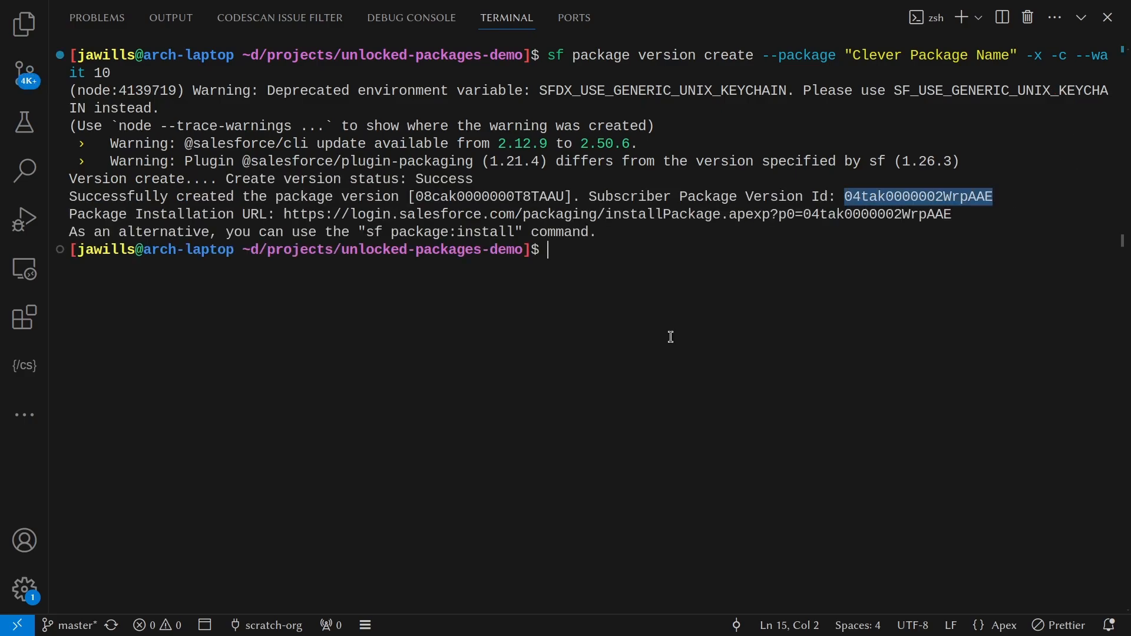
pyautogui.write('sf package version report --package 04tak0000002WrpAAE')
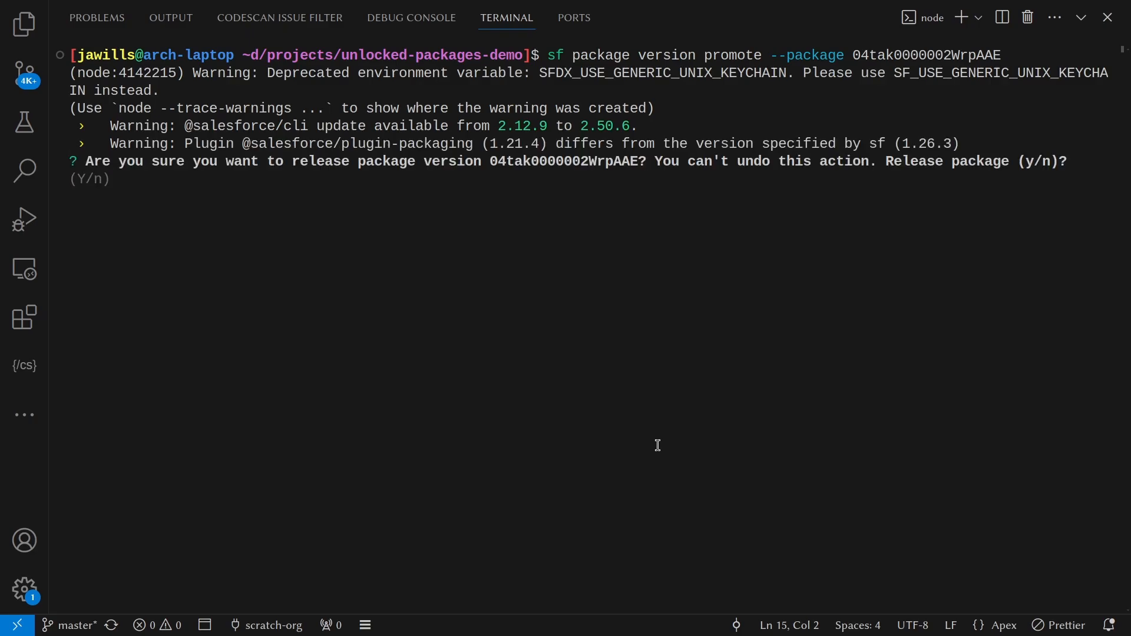
# Confirm the promote with y, install 04tak0000002WrpAAE into MyDevHub, and select versionNumber in sfdx-project.json.
pyautogui.write('y')
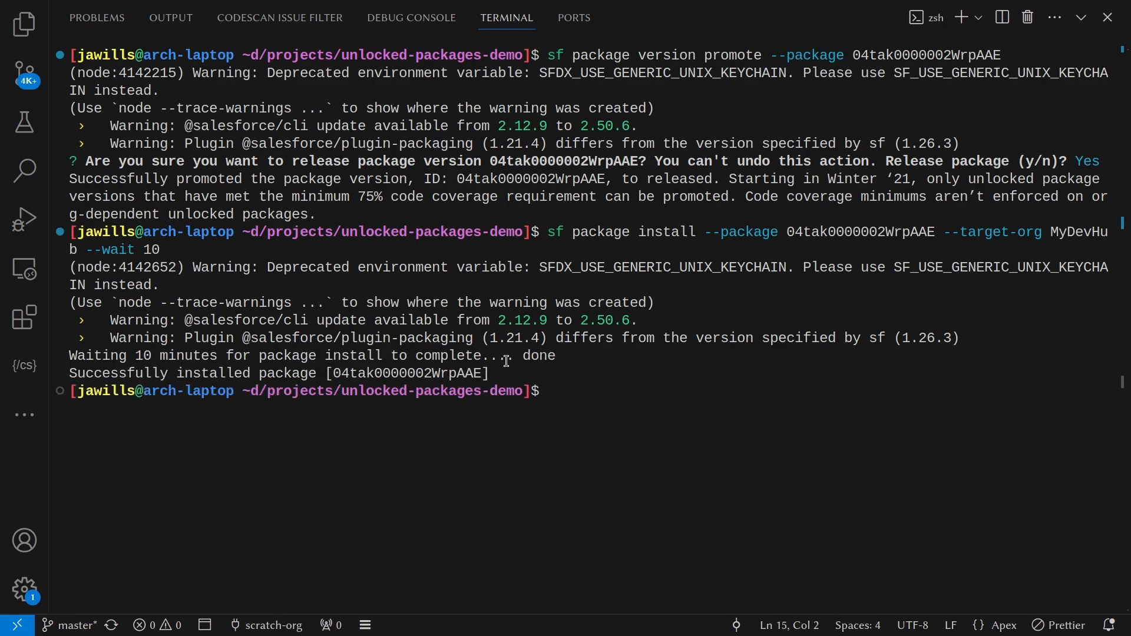
pyautogui.click(119, 17)
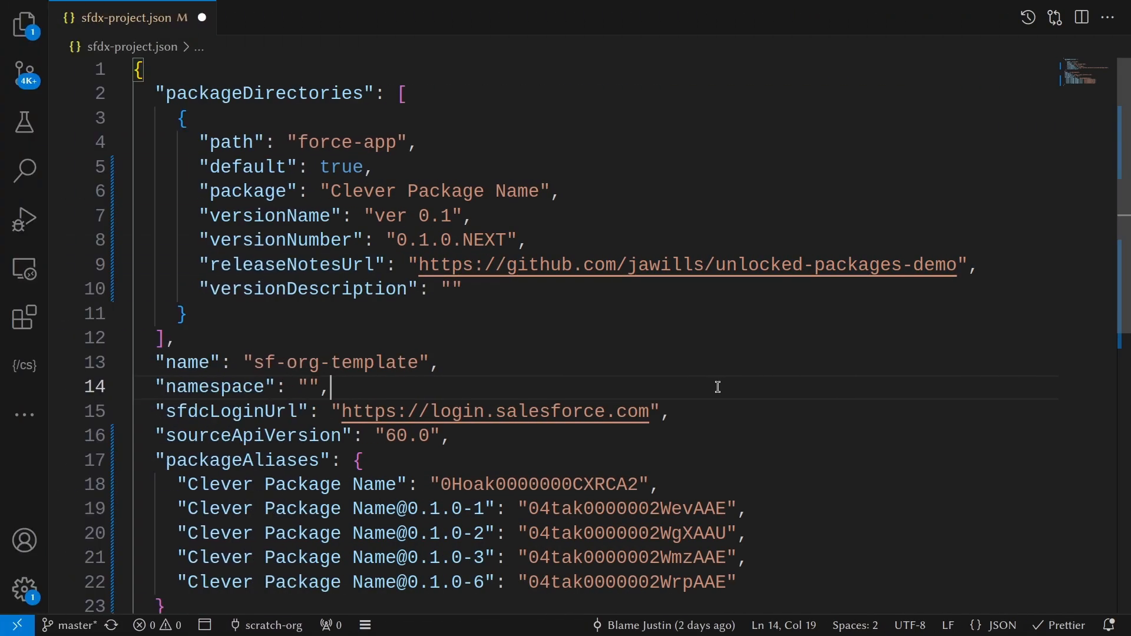
pyautogui.doubleClick(245, 239)
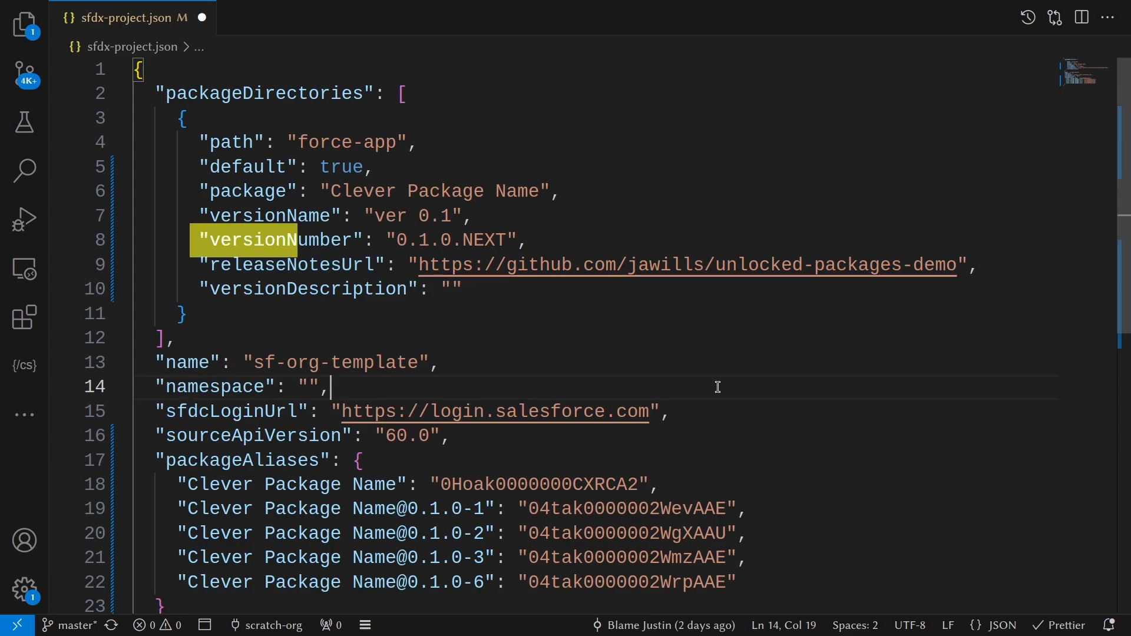